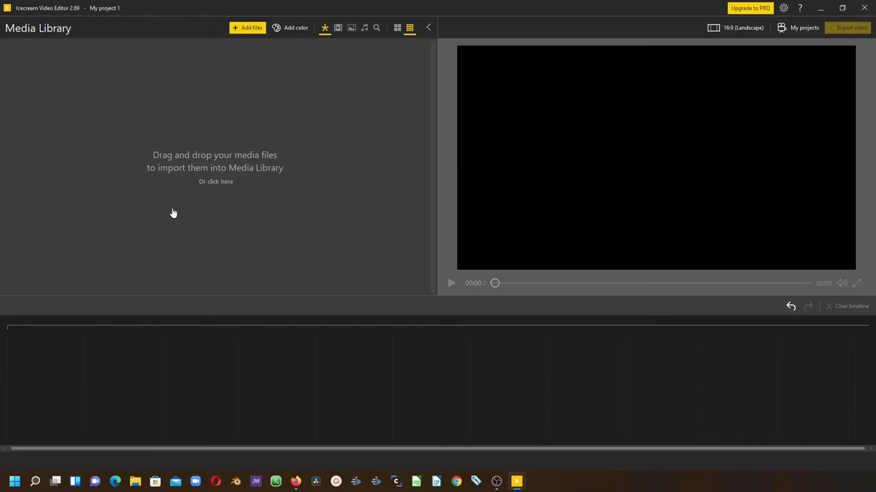
mouse_move(168, 216)
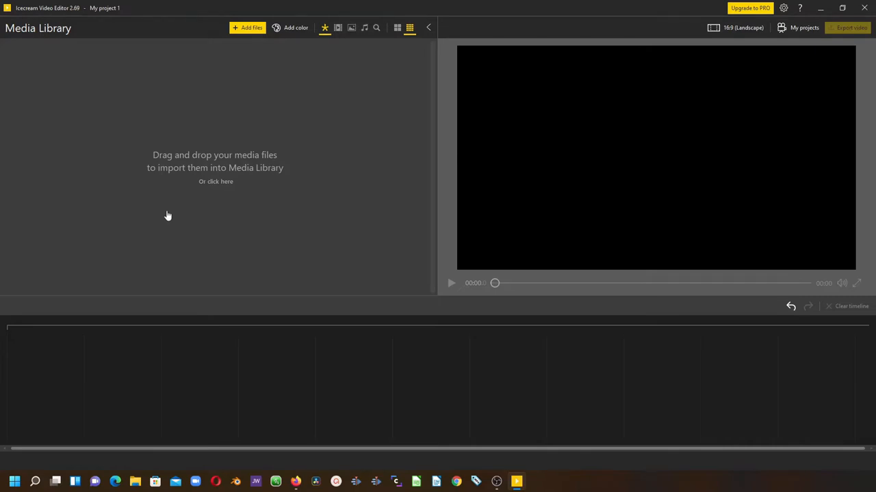
mouse_move(175, 170)
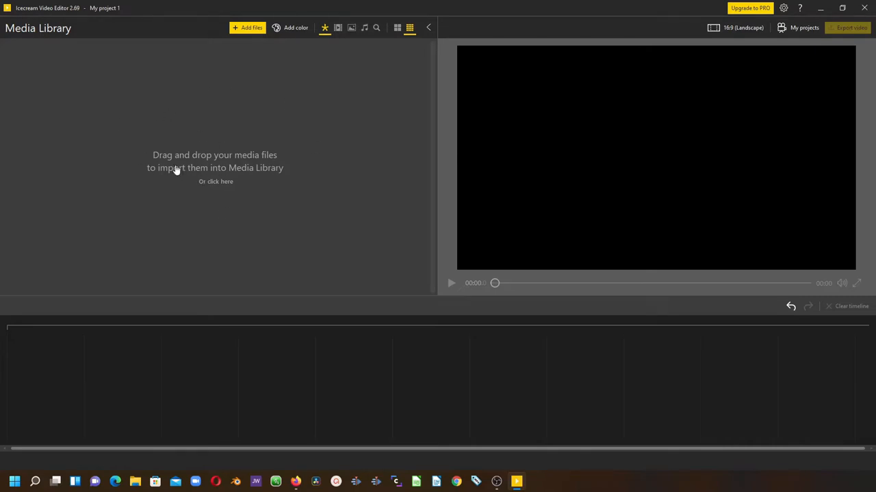
mouse_move(212, 170)
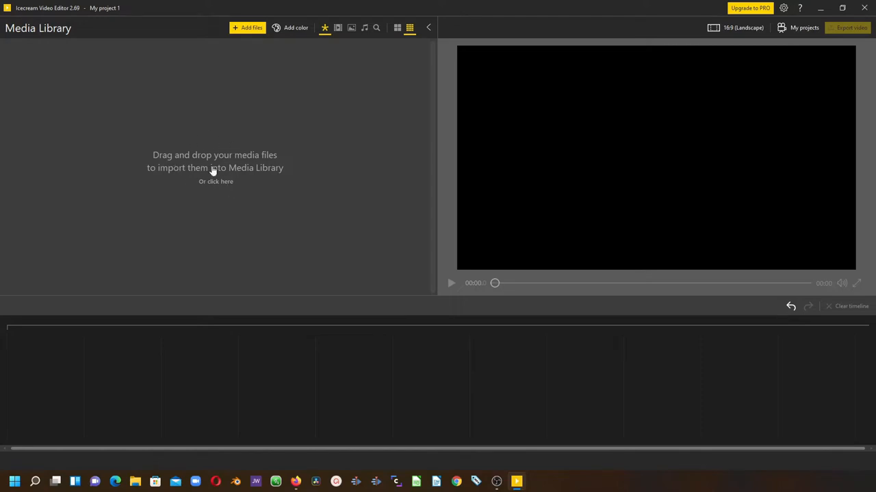
mouse_move(29, 117)
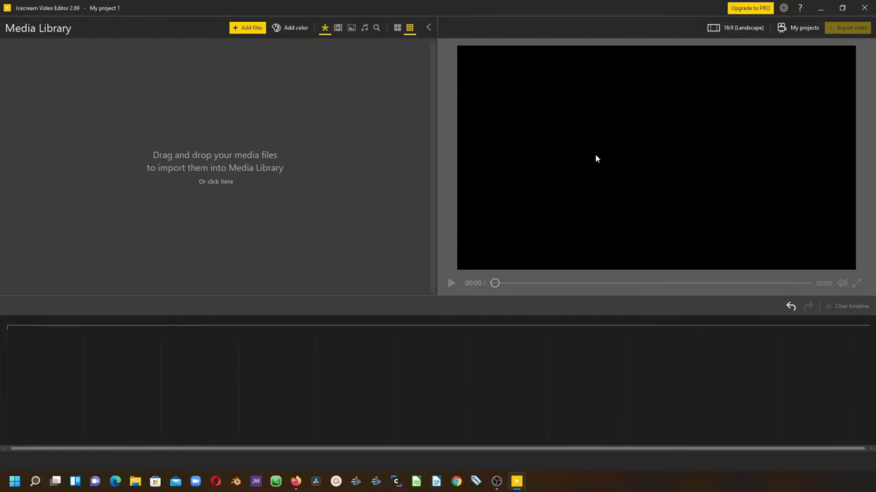
mouse_move(219, 353)
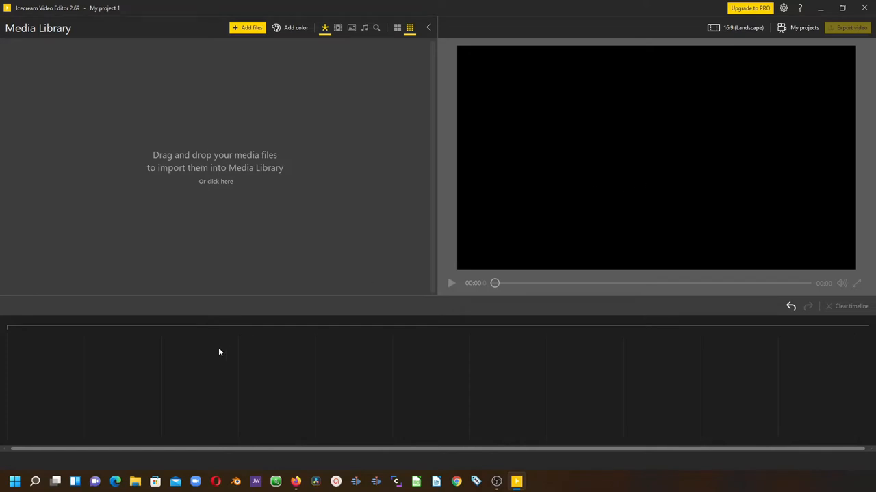
mouse_move(146, 371)
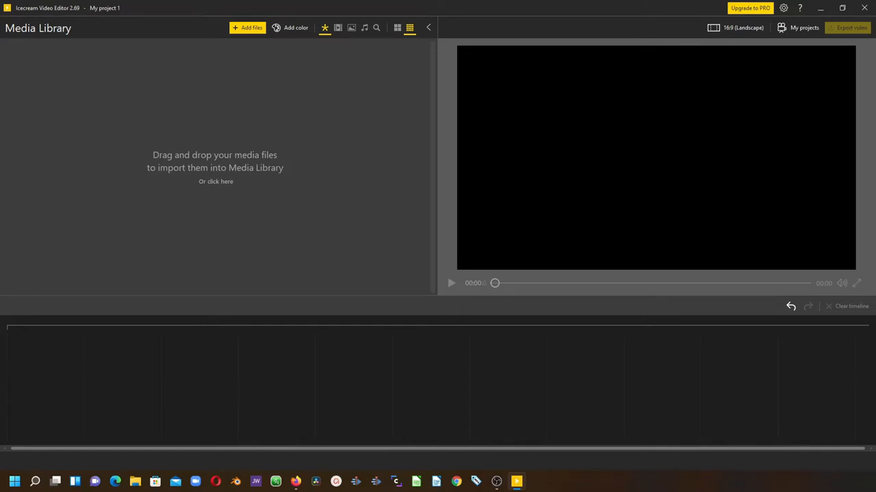
mouse_move(35, 360)
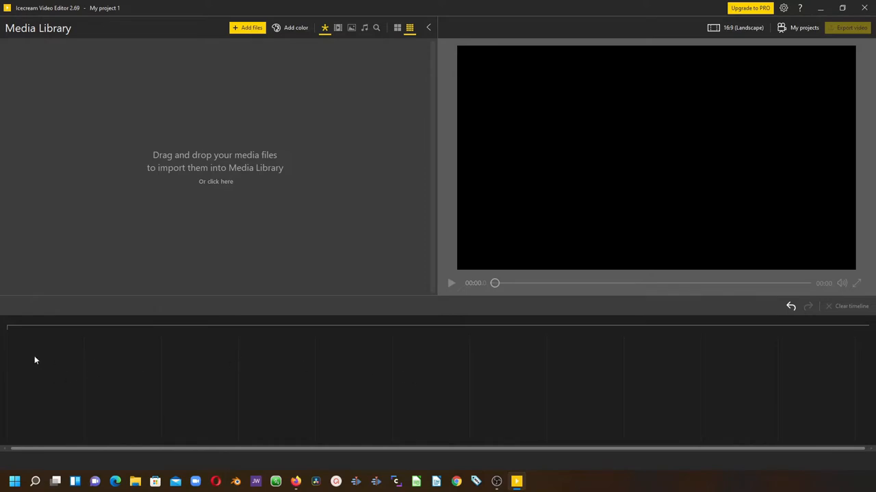
mouse_move(50, 458)
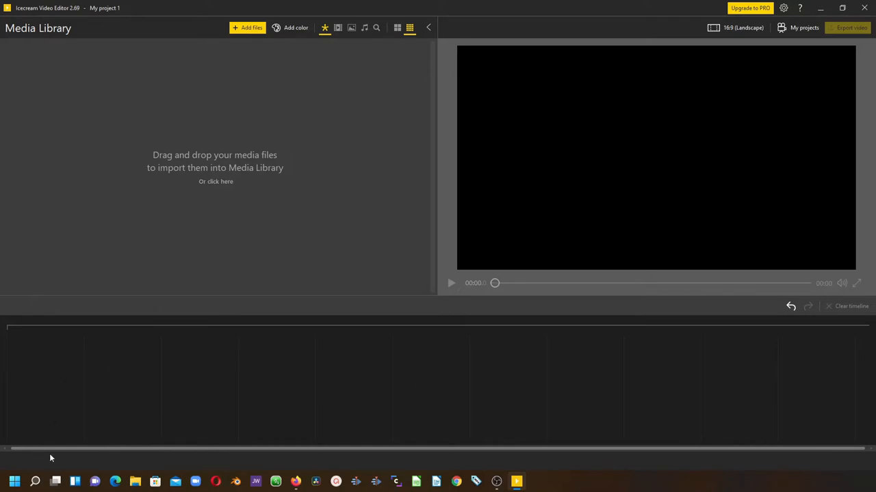
mouse_move(50, 466)
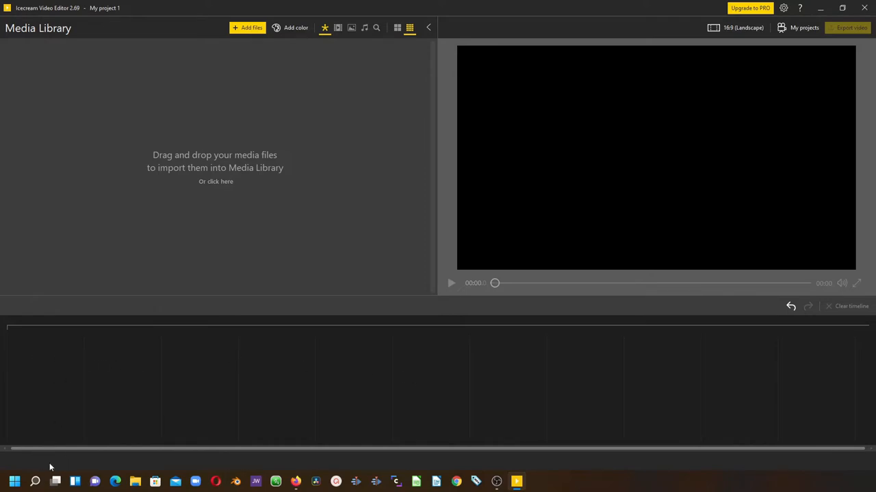
mouse_move(166, 238)
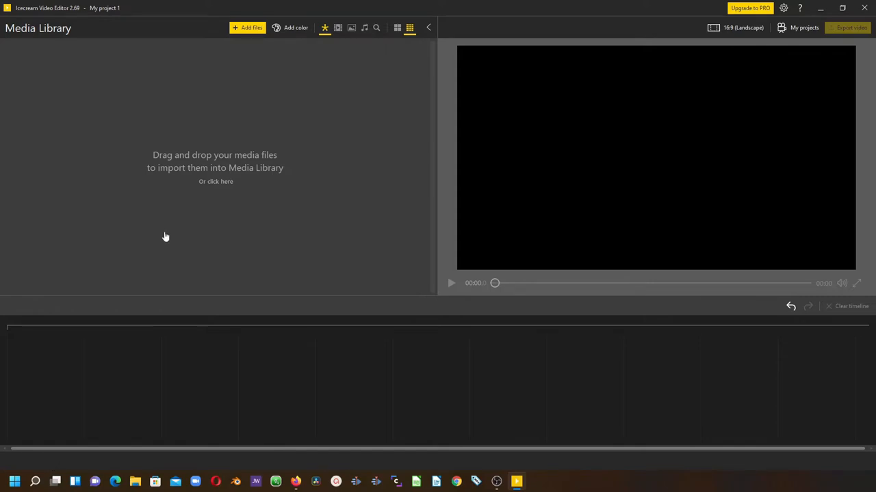
mouse_move(111, 175)
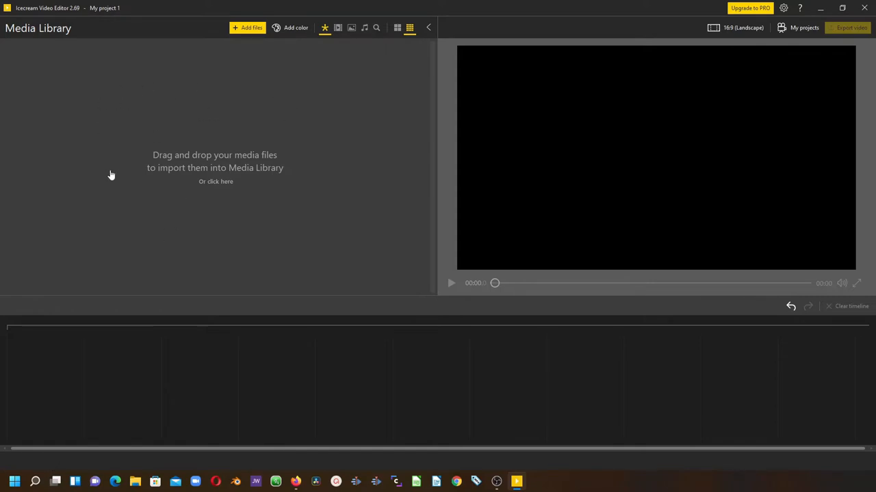
mouse_move(169, 136)
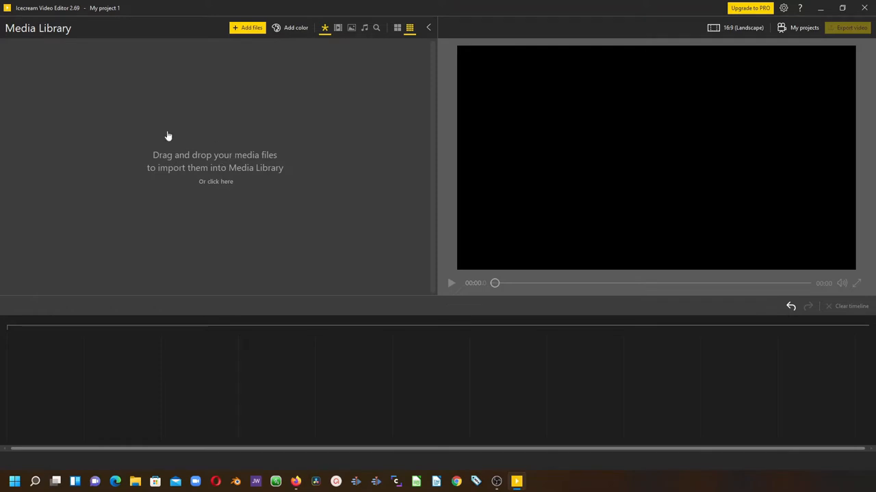
mouse_move(202, 133)
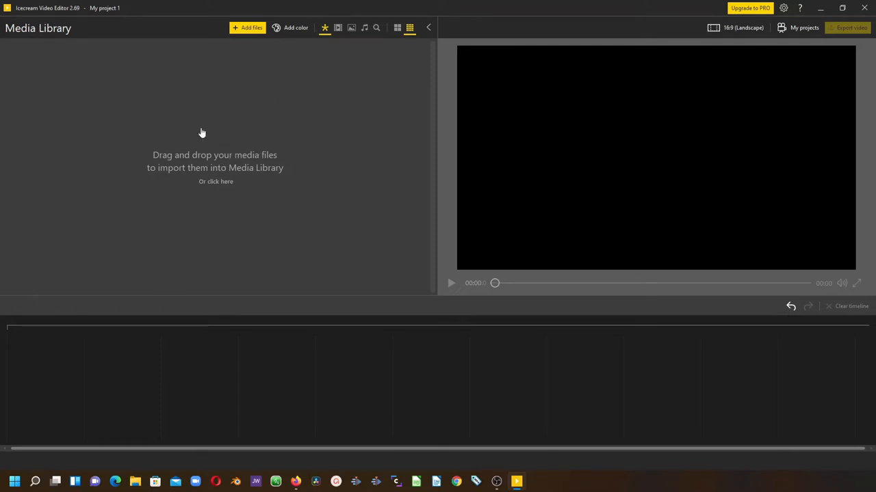
mouse_move(191, 153)
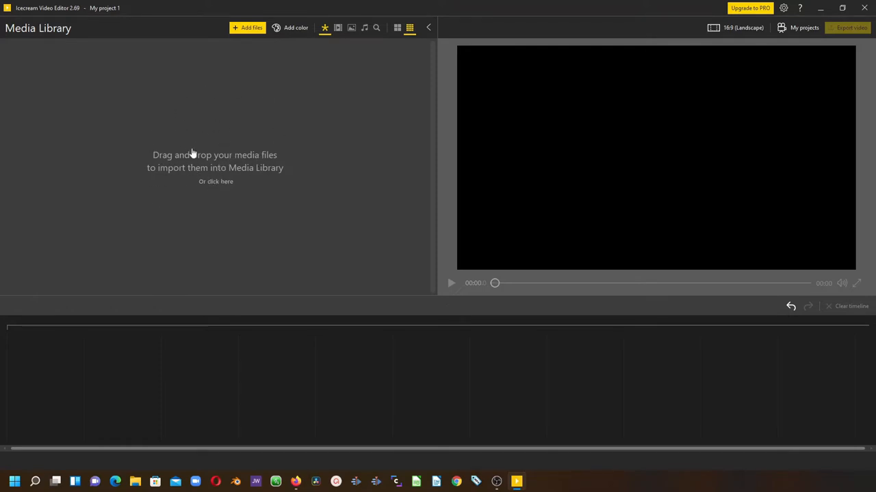
mouse_move(199, 158)
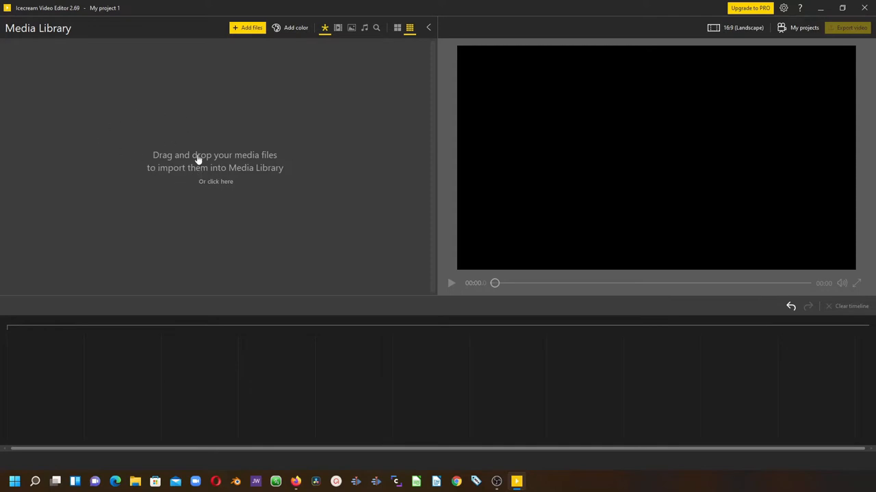
mouse_move(222, 182)
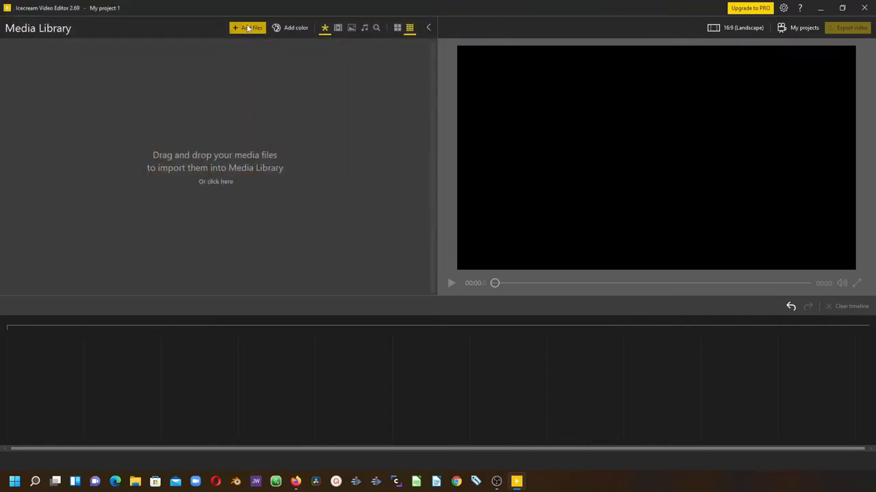
Import the five DSC video clips from Downloads into the media library
left_click(247, 27)
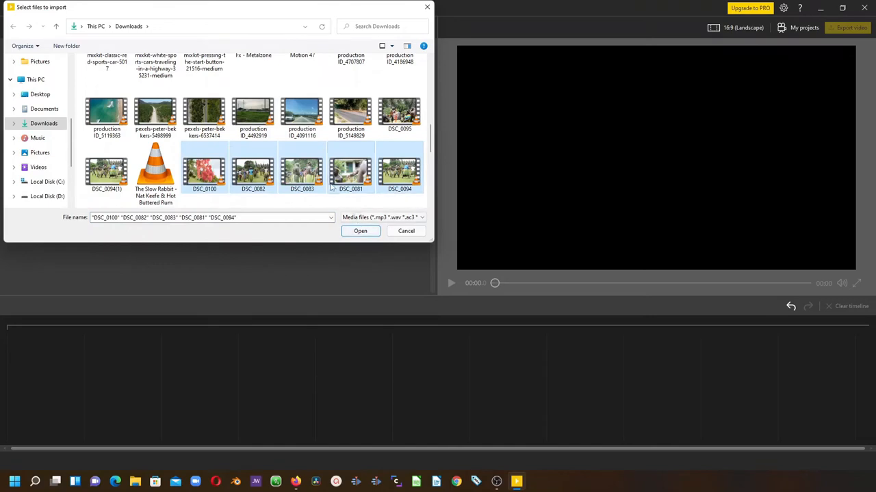
left_click(360, 231)
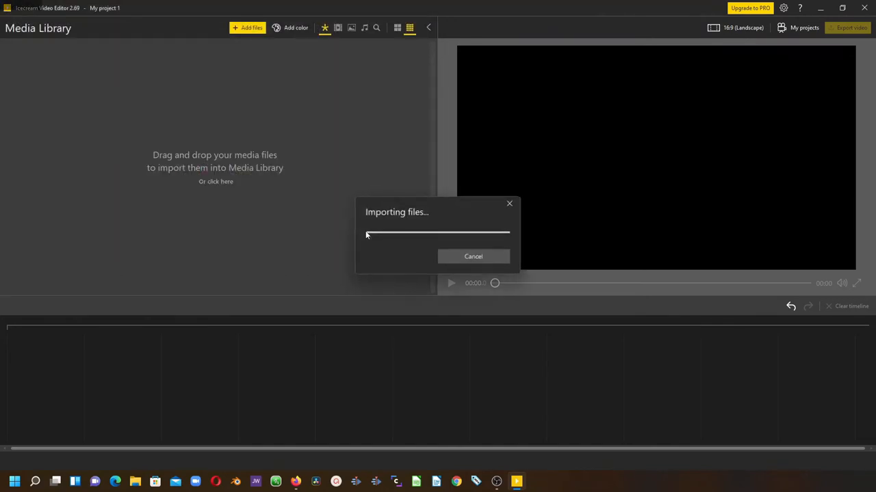
mouse_move(125, 118)
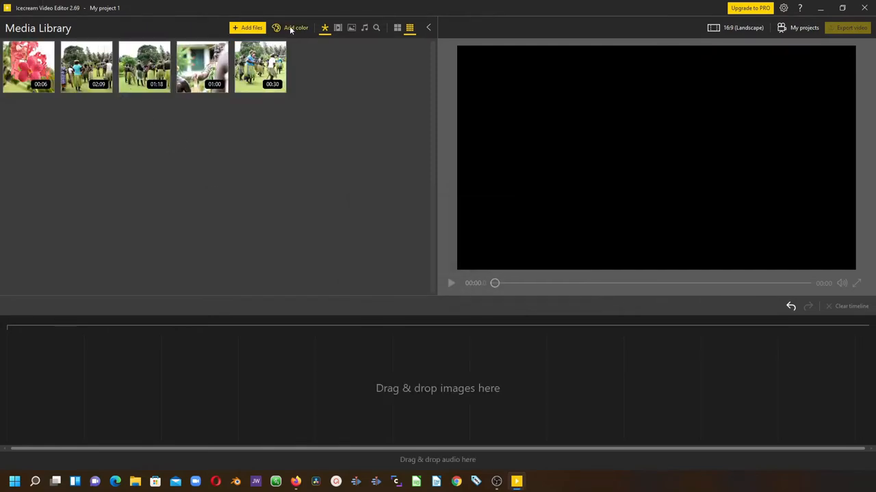
Add a teal gradient color background as a clip in the media library
left_click(290, 28)
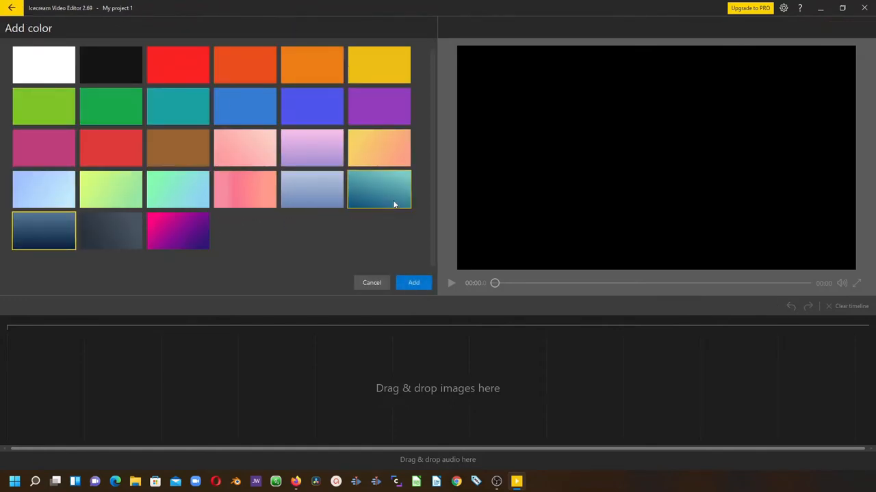
left_click(414, 283)
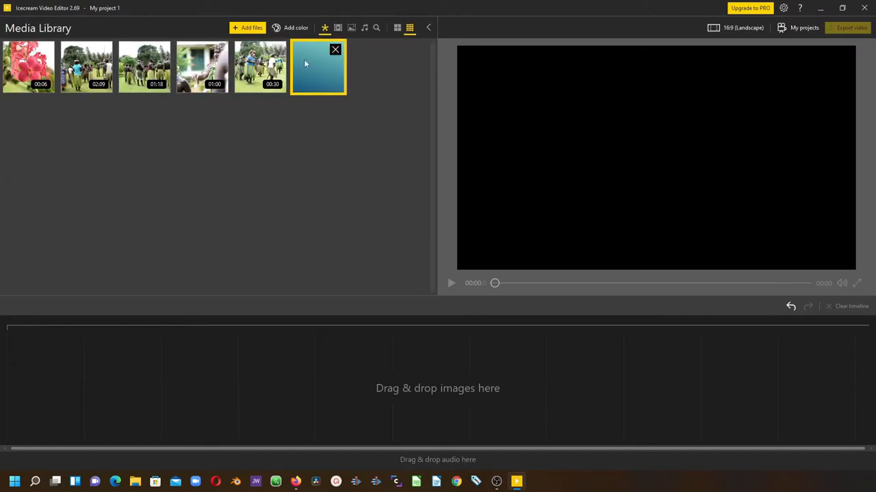
mouse_move(337, 28)
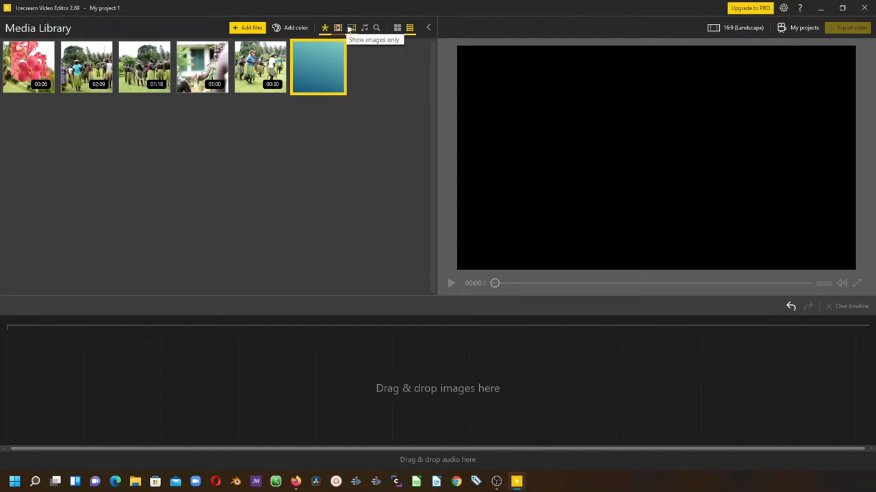
mouse_move(364, 27)
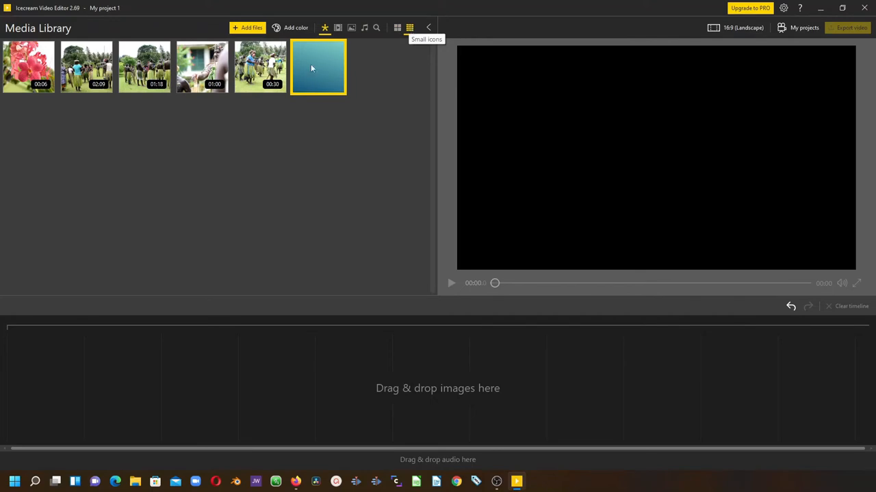
mouse_move(109, 144)
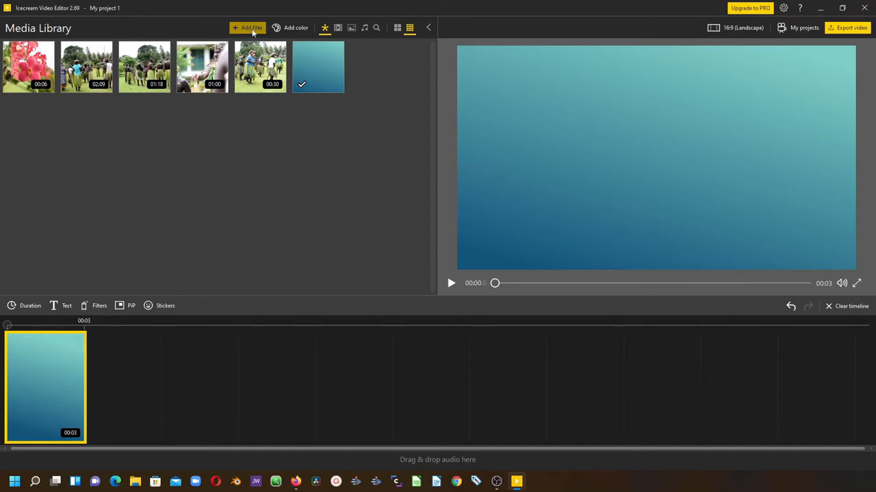
Open the Add files import dialog on the Downloads folder
left_click(248, 27)
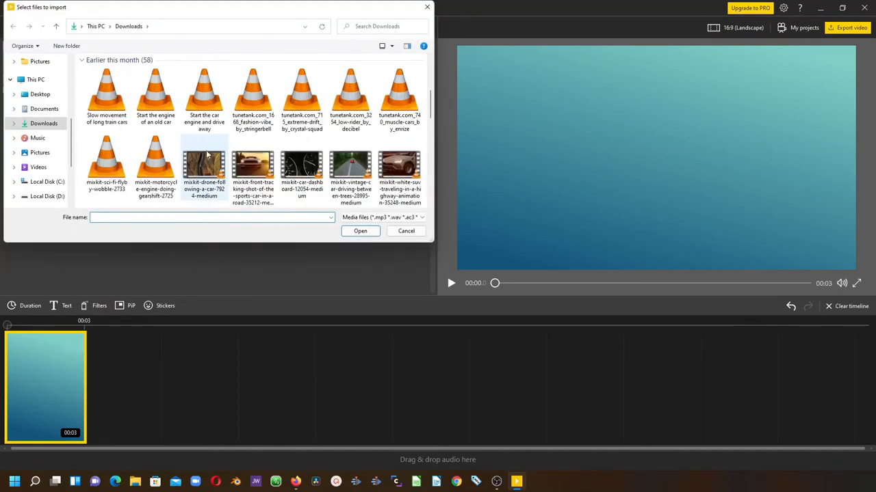
Import the three tunetank audio tracks from Downloads into the library
left_click(107, 165)
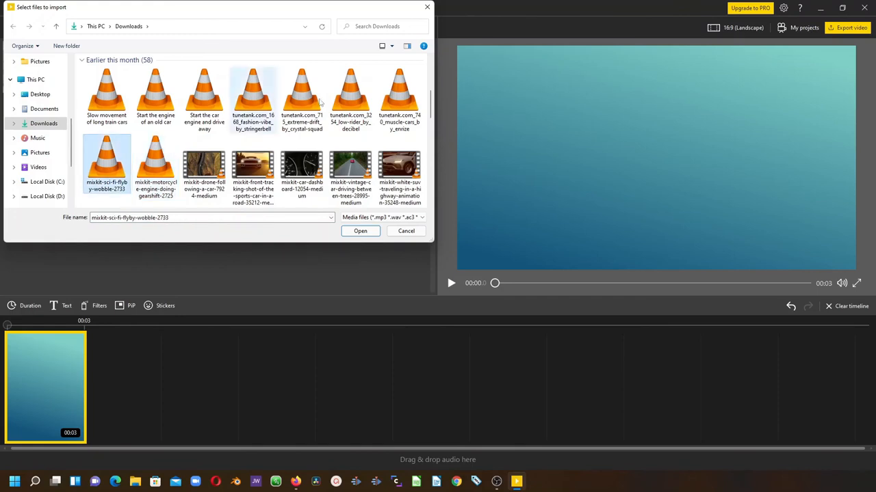
left_click(350, 96)
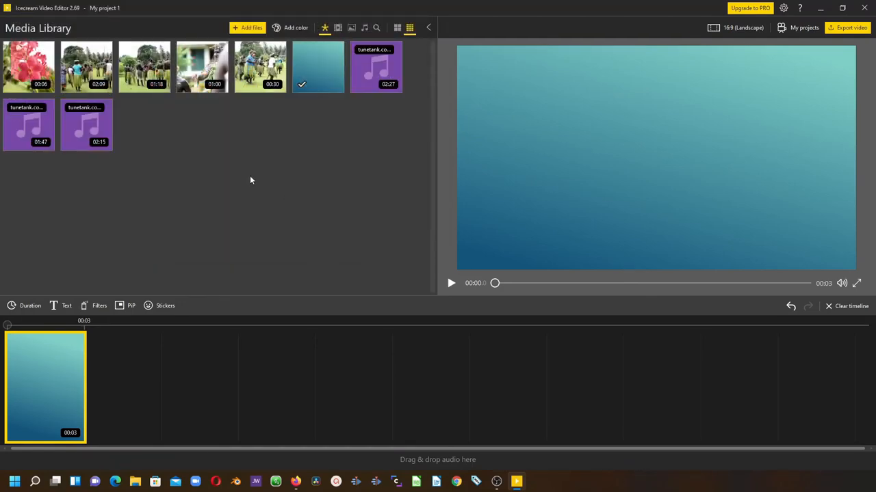
mouse_move(120, 360)
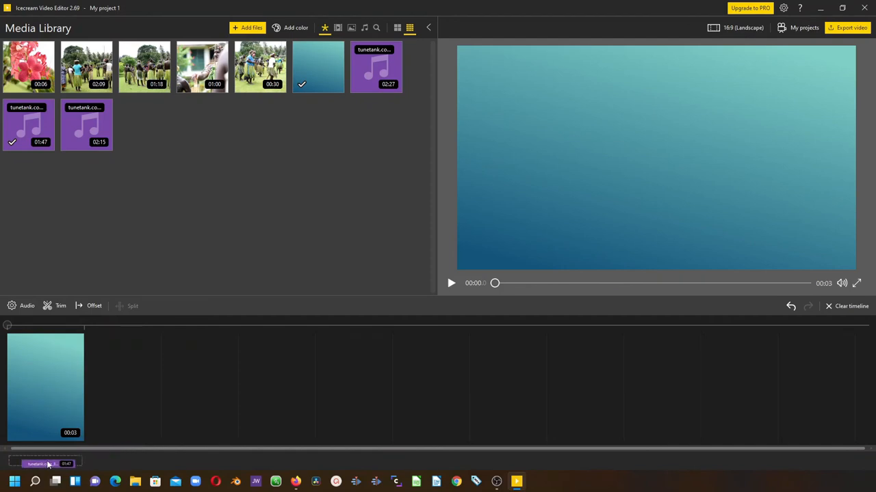
Select the teal color clip on the timeline above the 1:47 music track
left_click(45, 386)
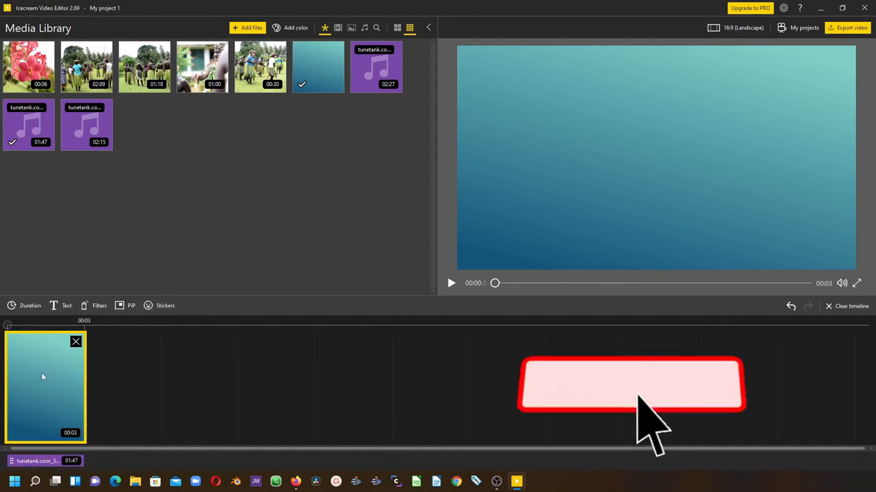